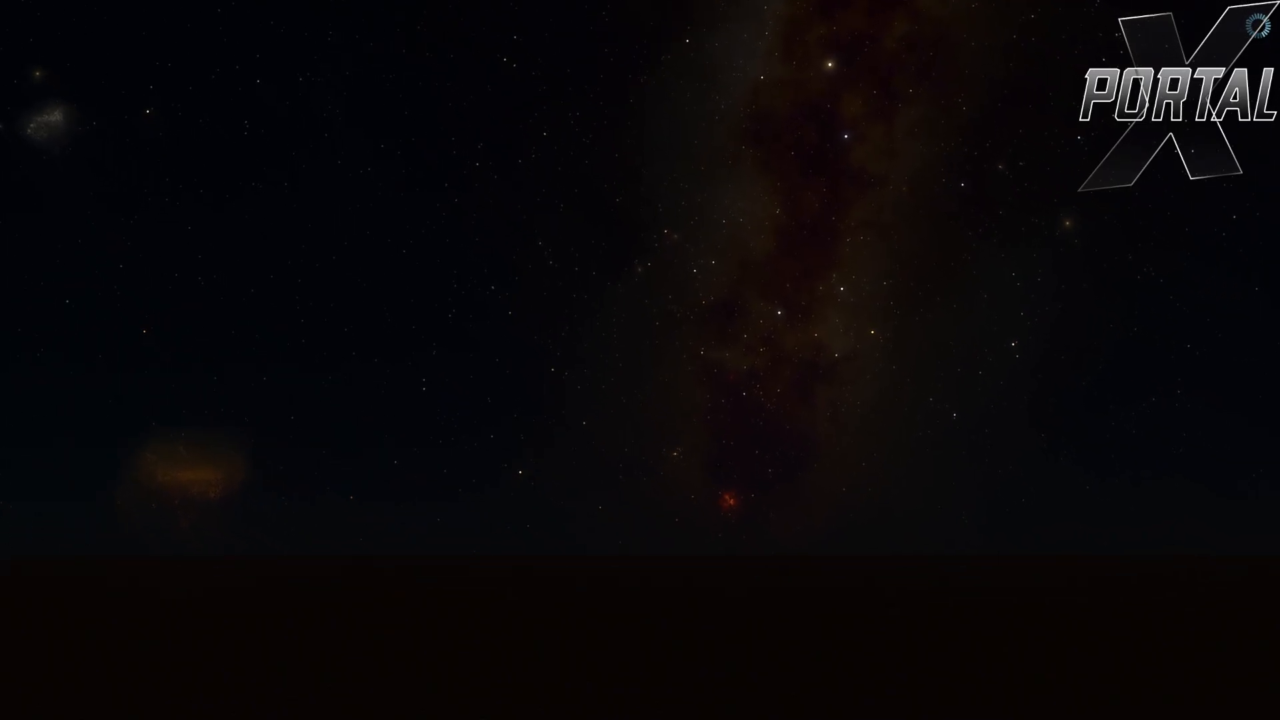
- Select the reddish nebula near the horizon and zoom in toward it for a close view
left_click(665, 368)
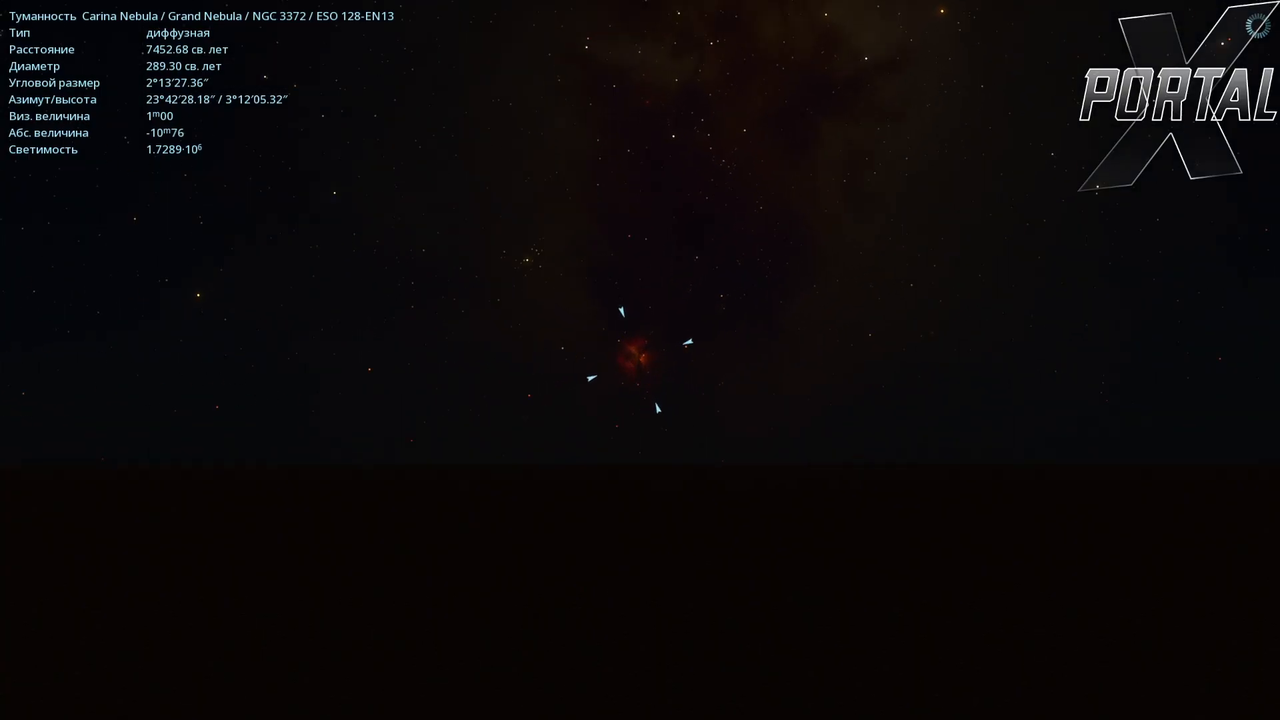
scroll("up", 3)
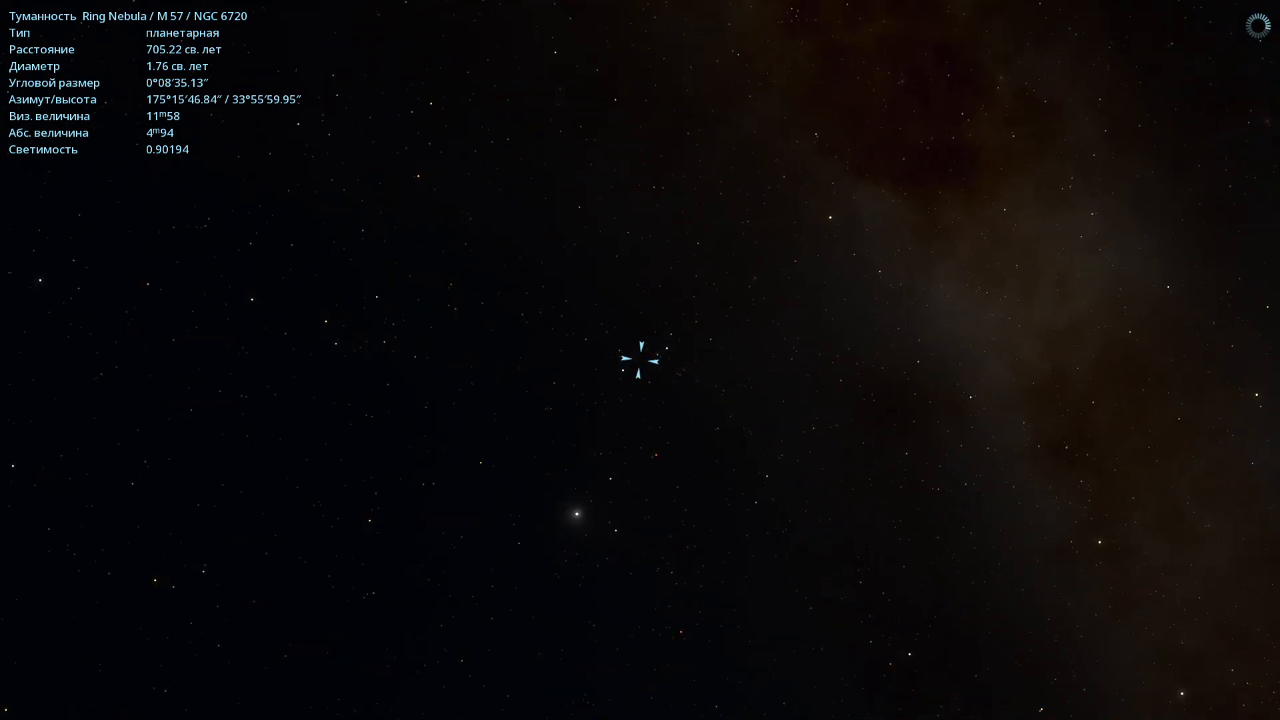
scroll("up", 3)
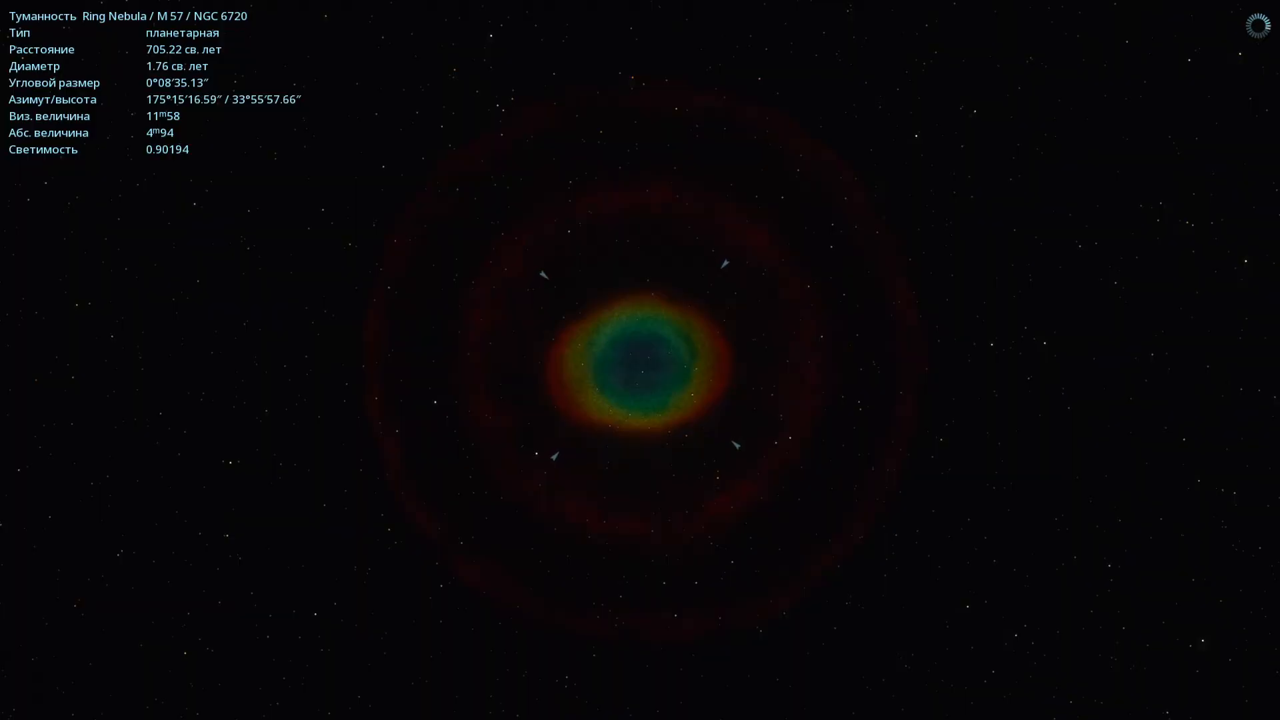
scroll("up", 3)
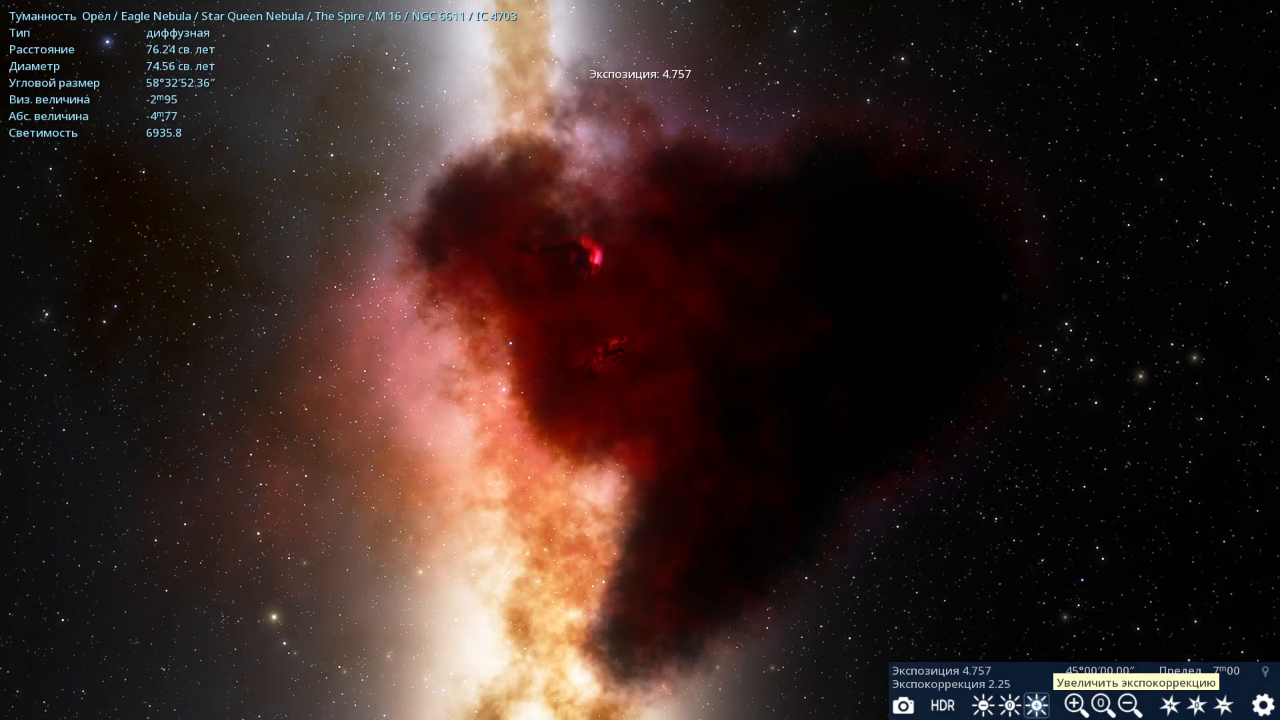
- Raise the exposure correction to brighten the Eagle Nebula
left_click(1008, 704)
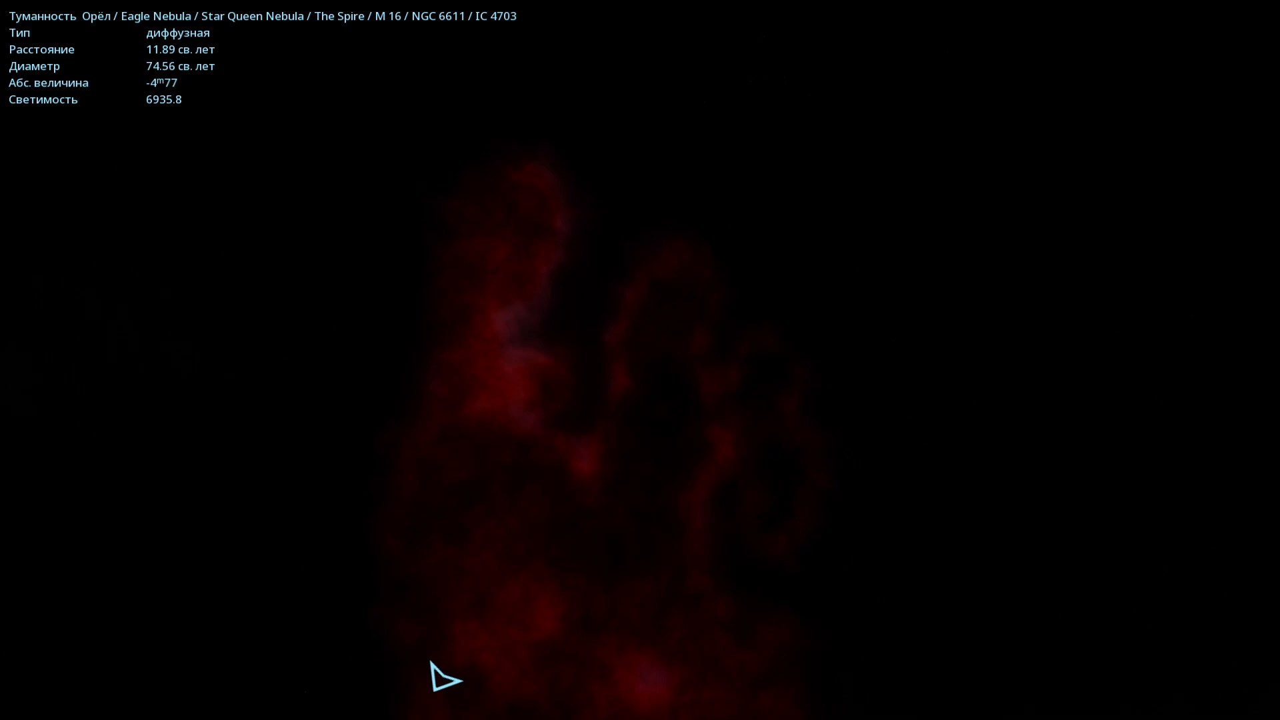
- Zoom out from the Eagle Nebula into the open star field
scroll("down", 3)
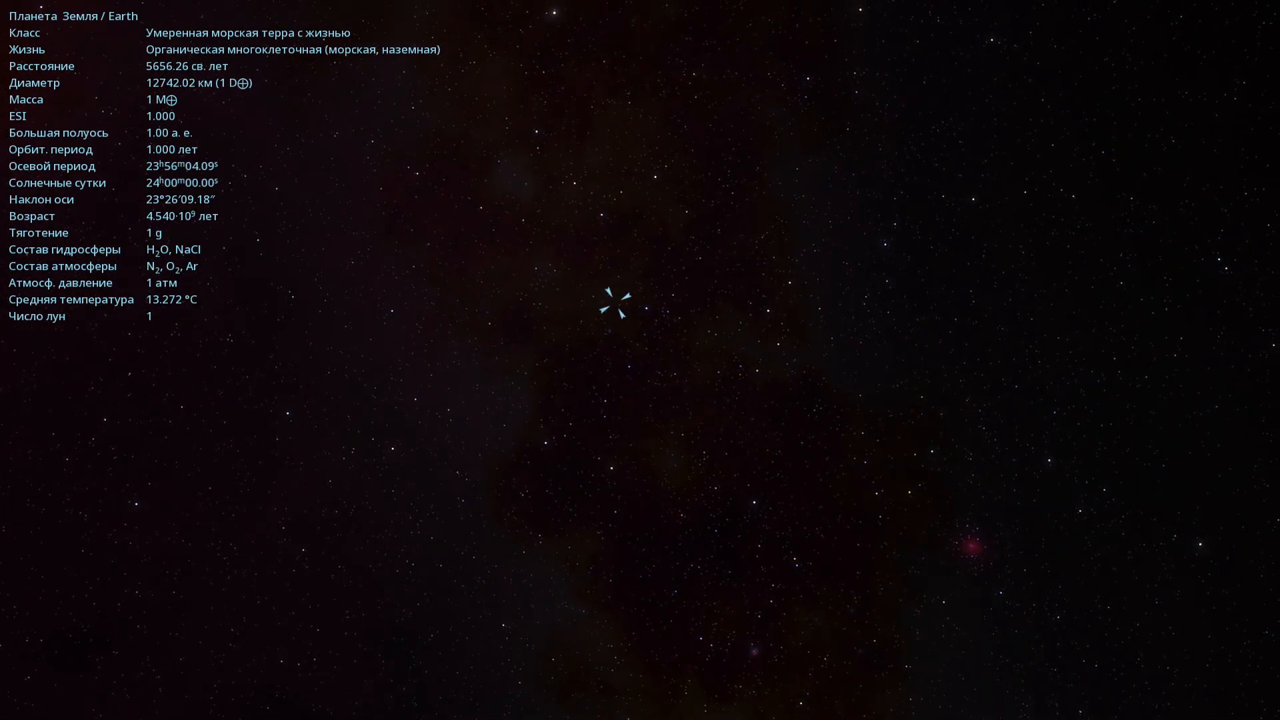
left_click(612, 306)
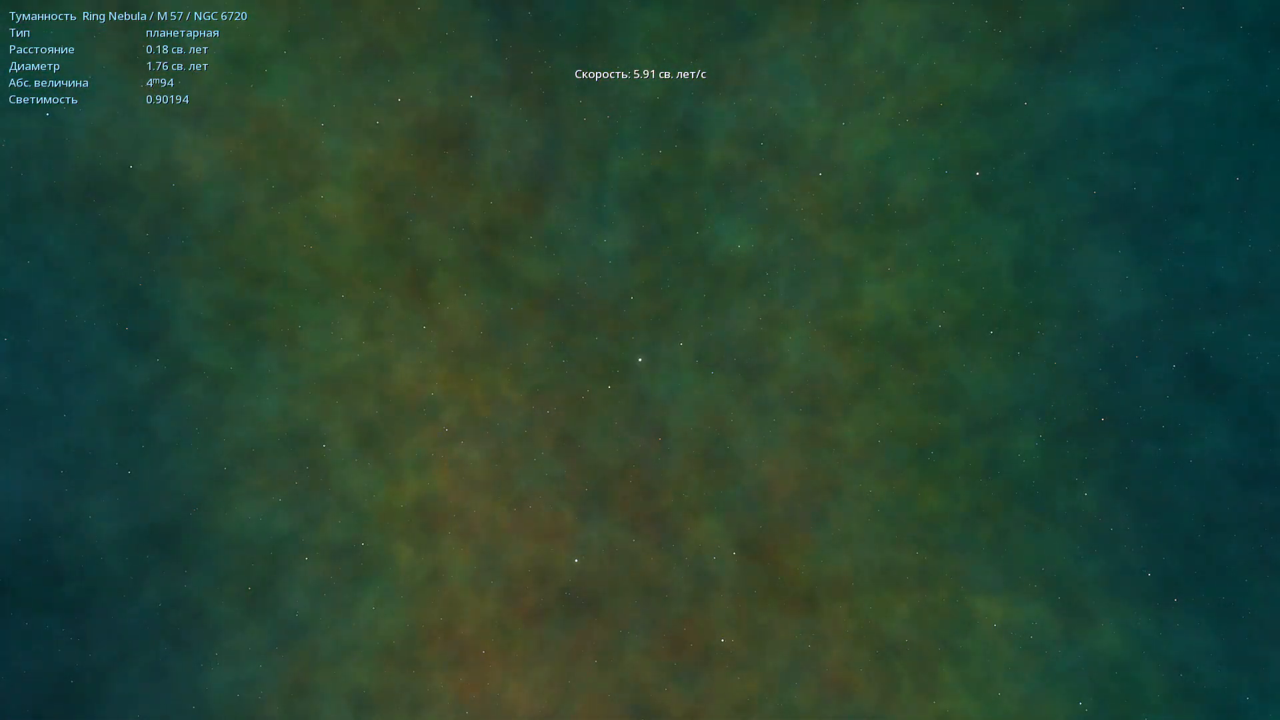
left_click(638, 358)
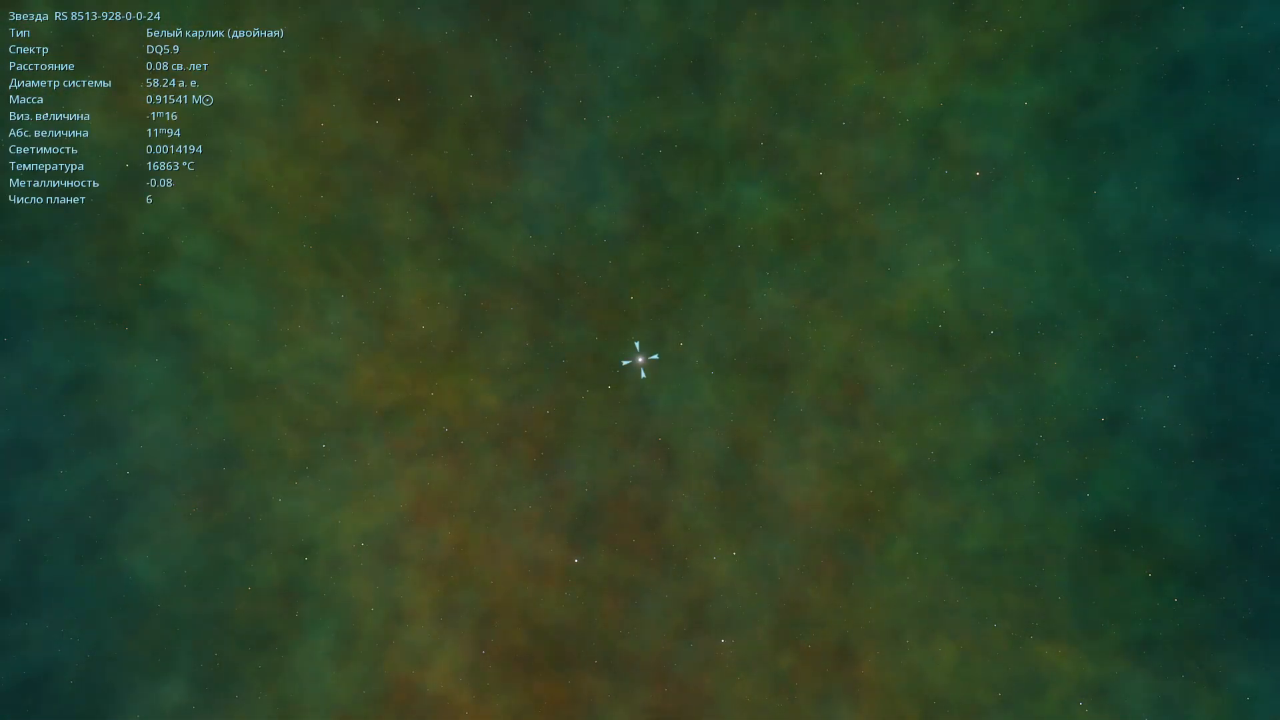
left_click(638, 359)
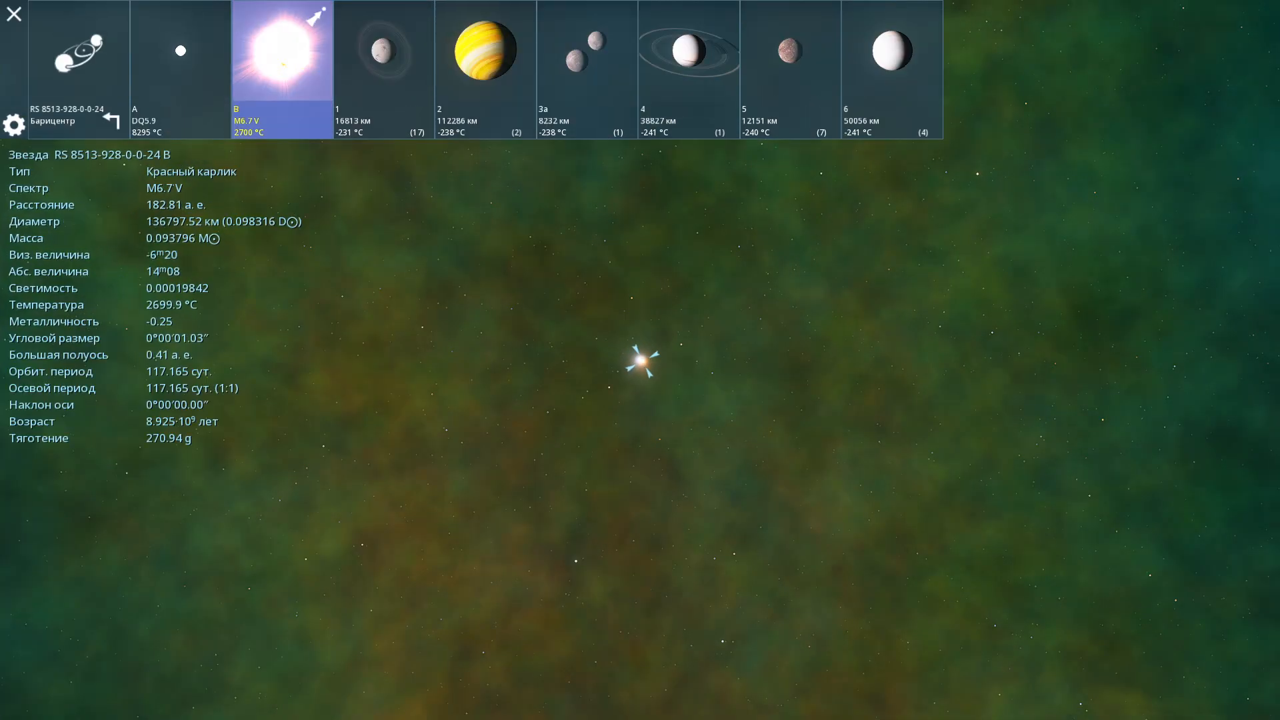
- Show the info panel for white dwarf component A and zoom toward it
left_click(180, 68)
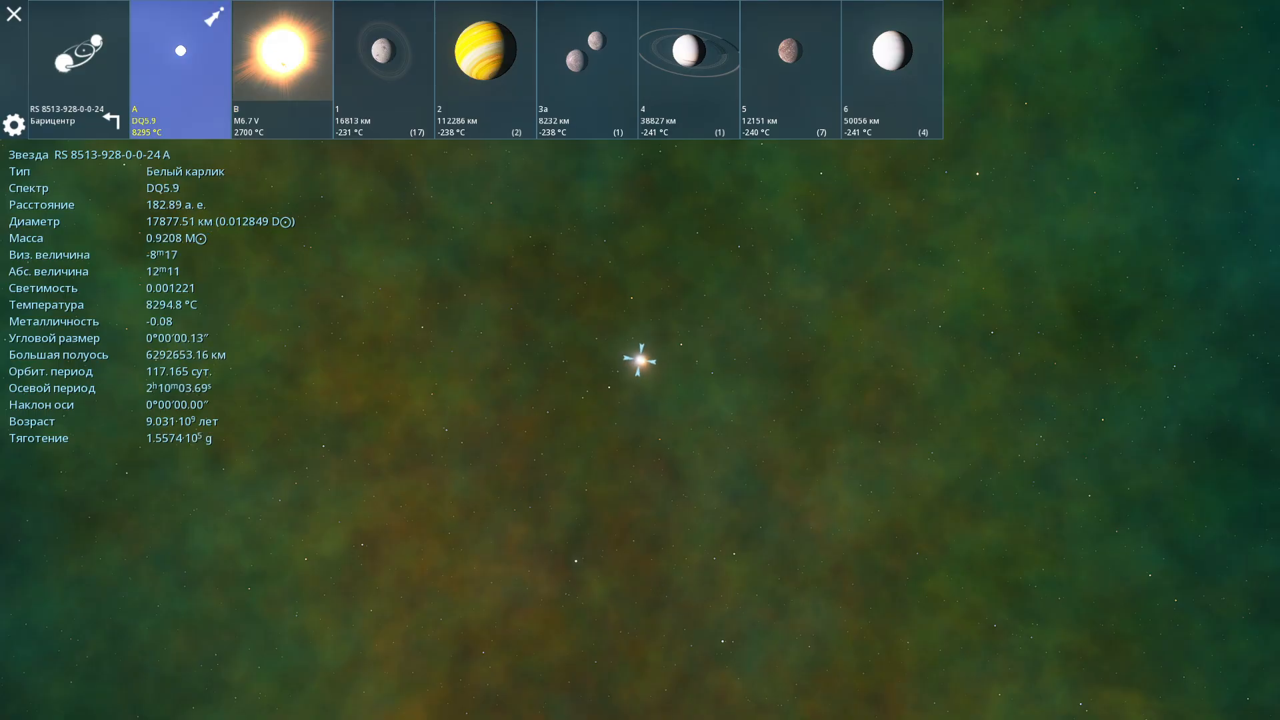
scroll("up", 3)
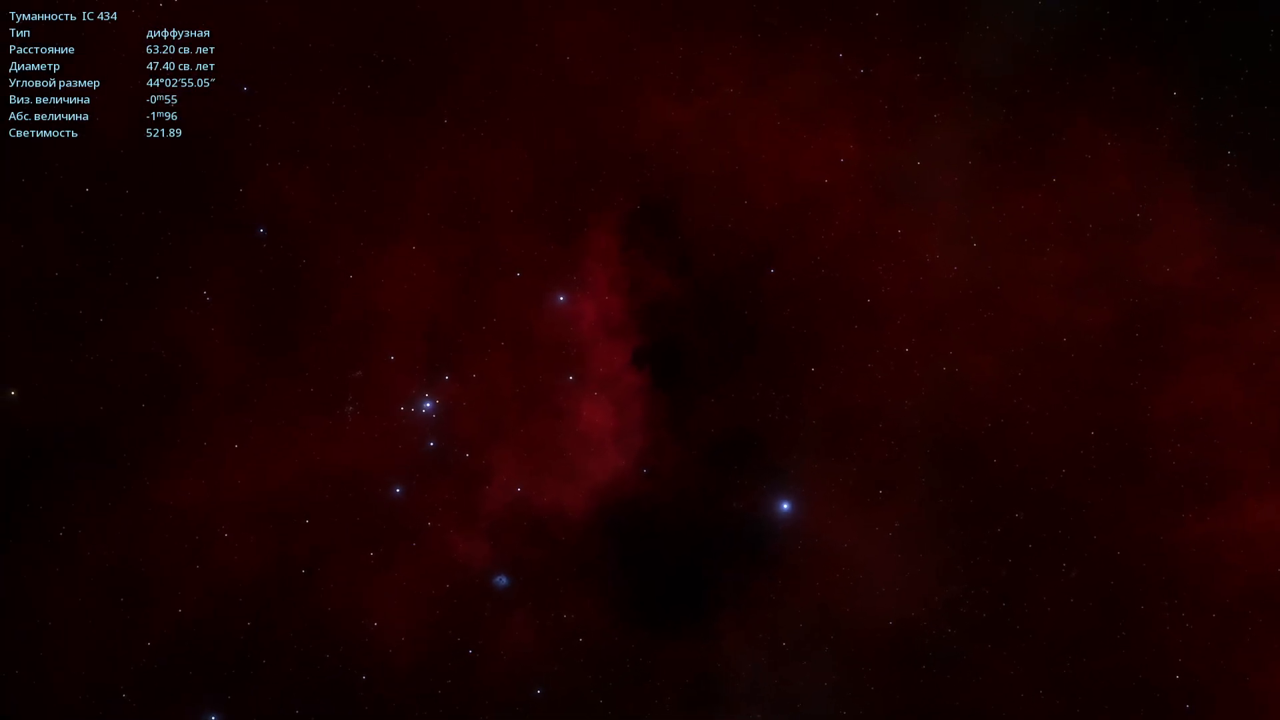
- Fly past IC 434 and select the Horsehead Nebula to show its details
scroll("up", 3)
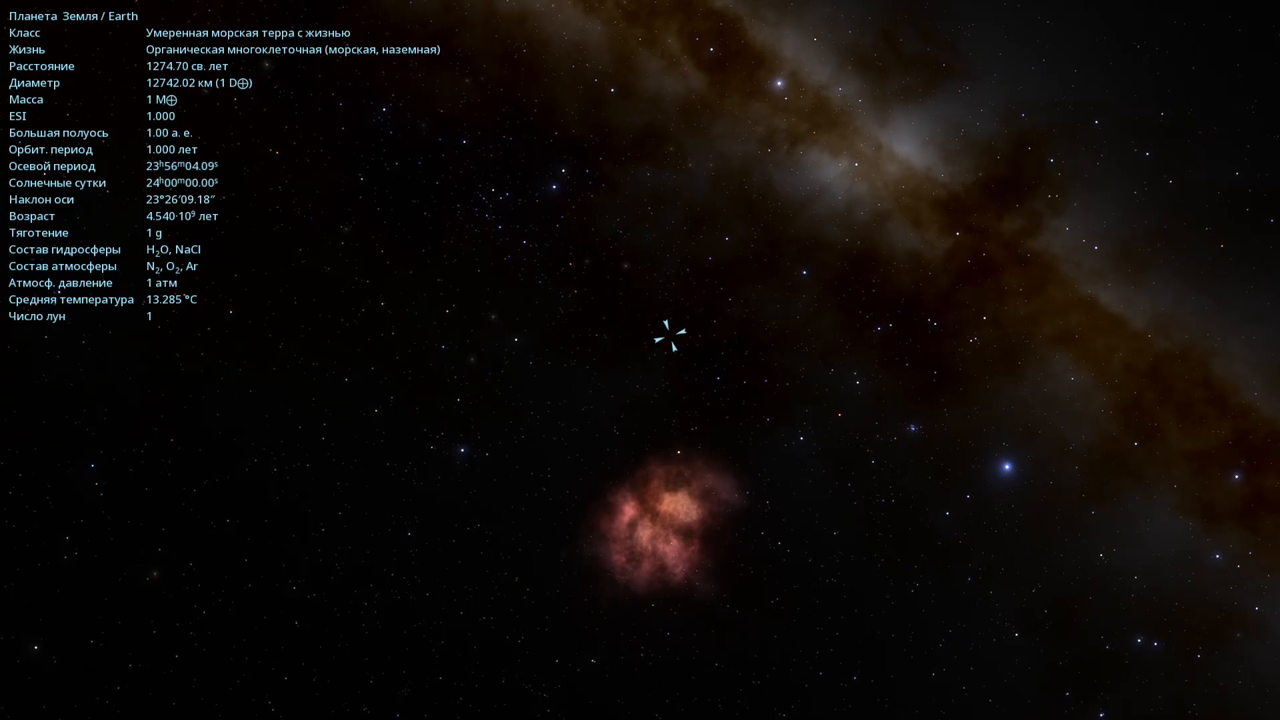
left_click(670, 333)
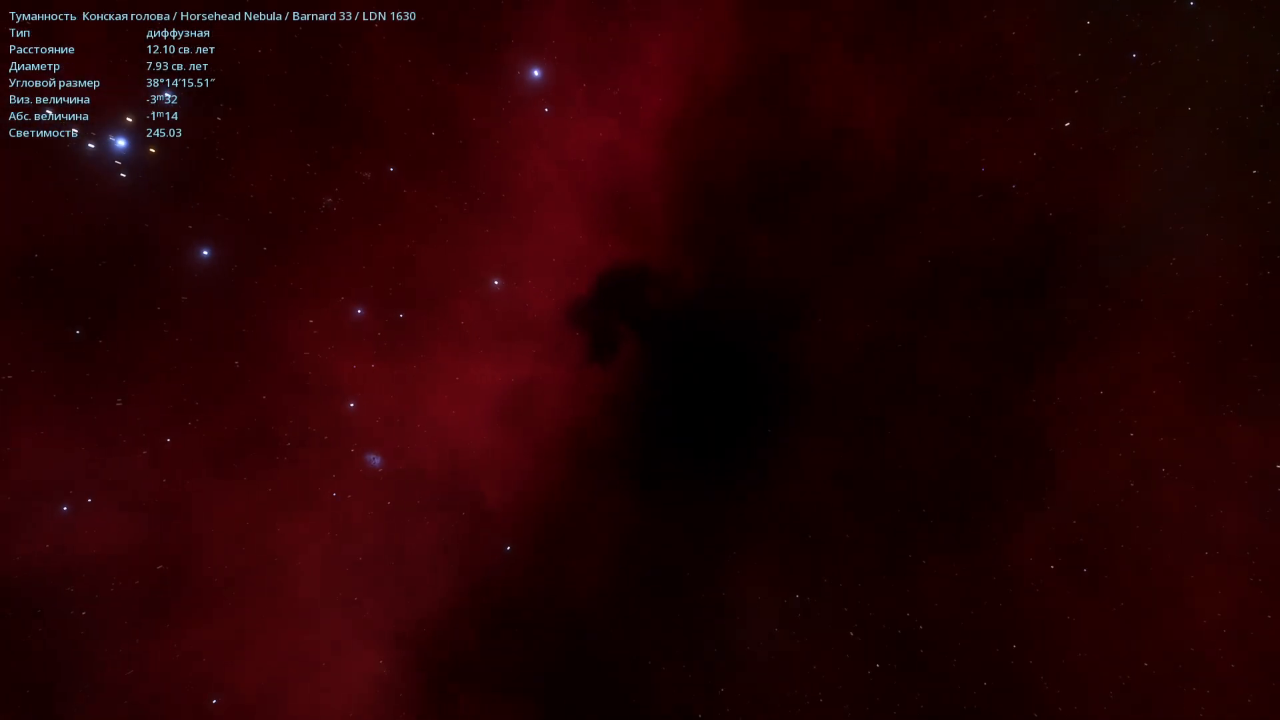
- Fly back from the Horsehead Nebula to reveal the wider Orion region
scroll("down", 3)
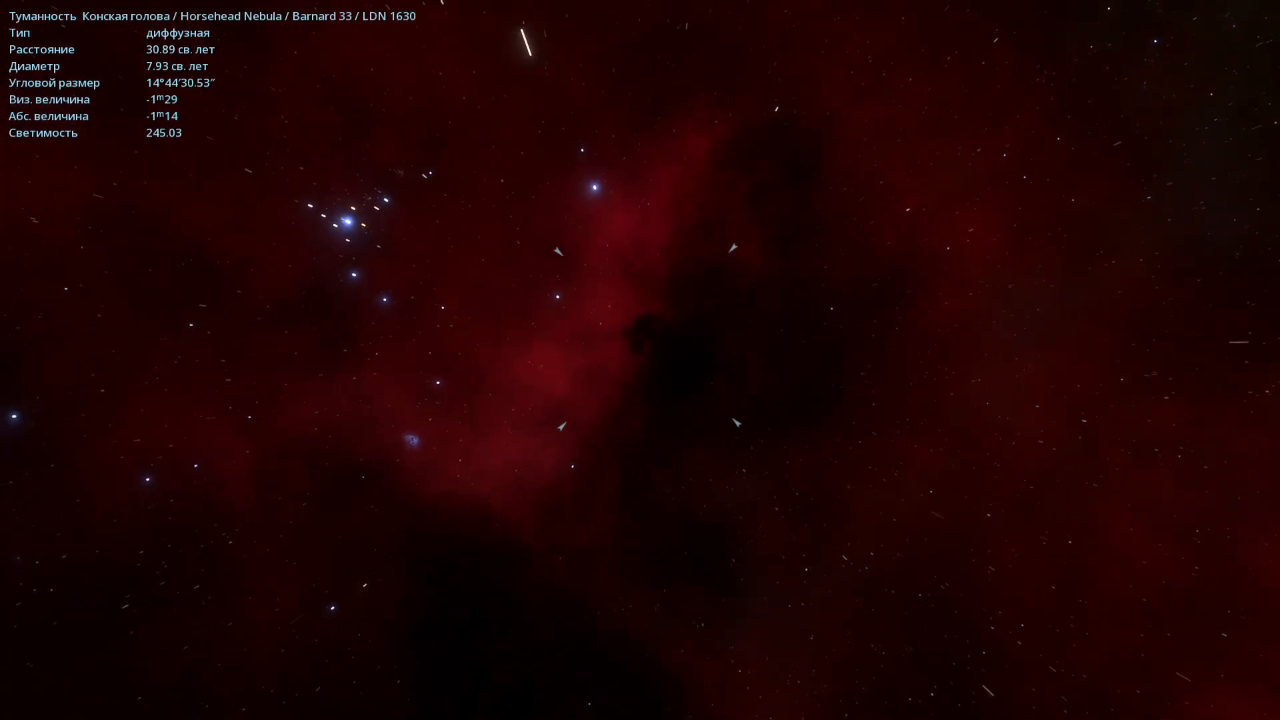
scroll("down", 3)
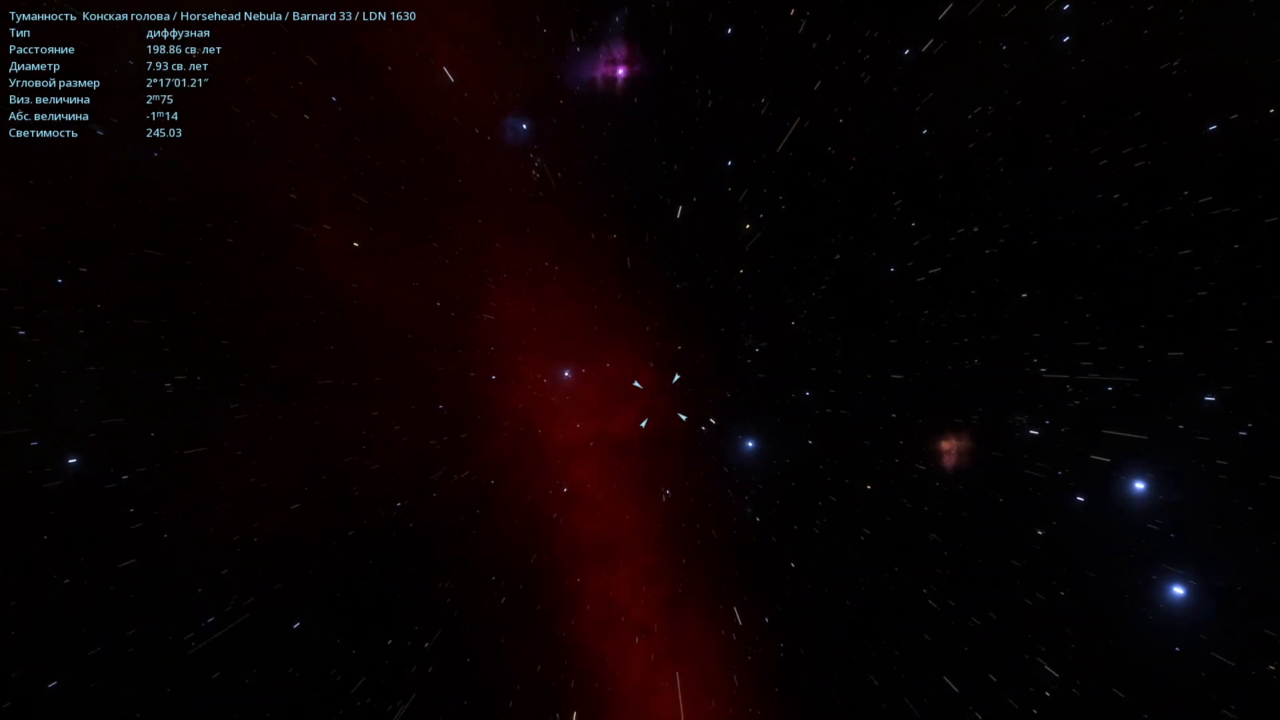
scroll("up", 3)
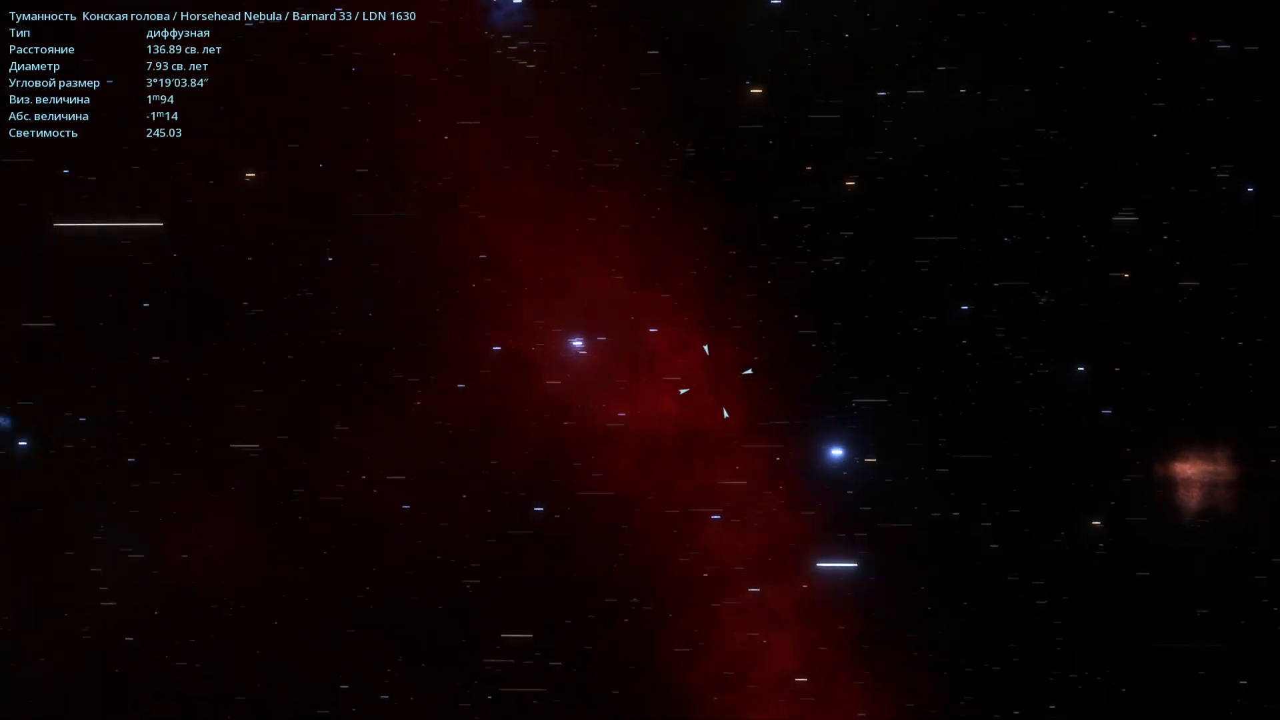